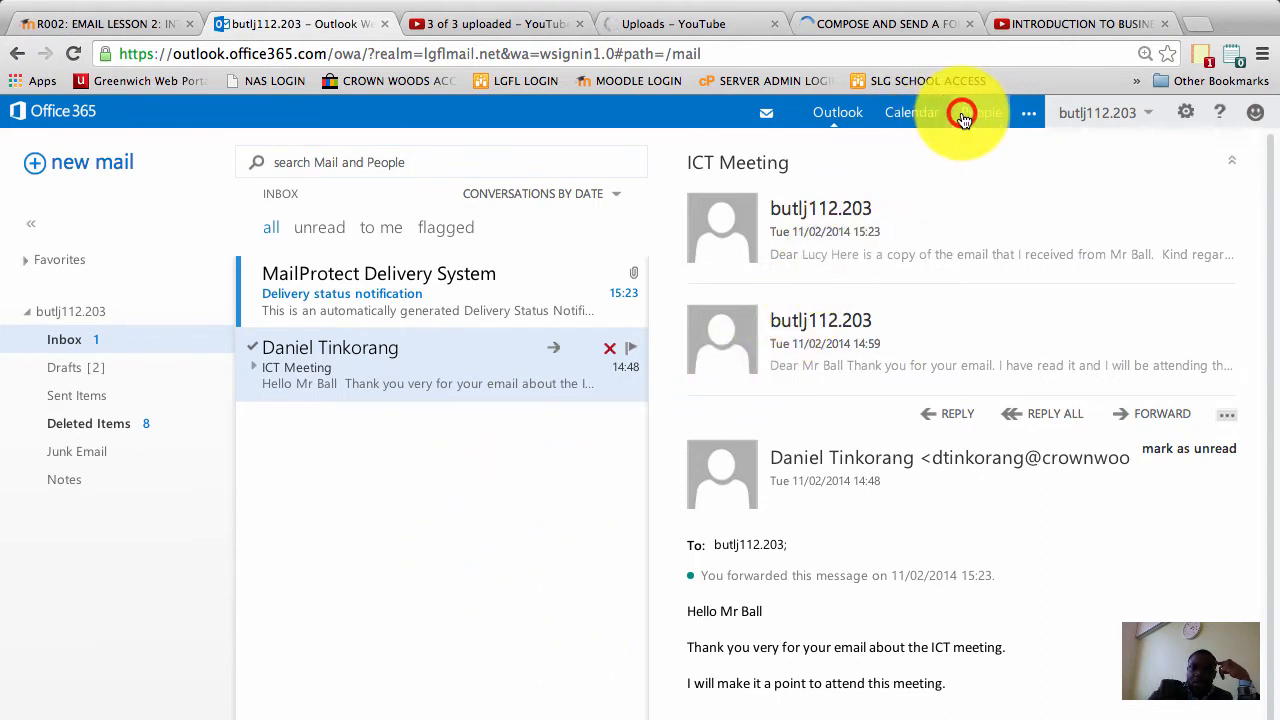
# Step: Switch to People and start creating a single new contact
pyautogui.click(980, 112)
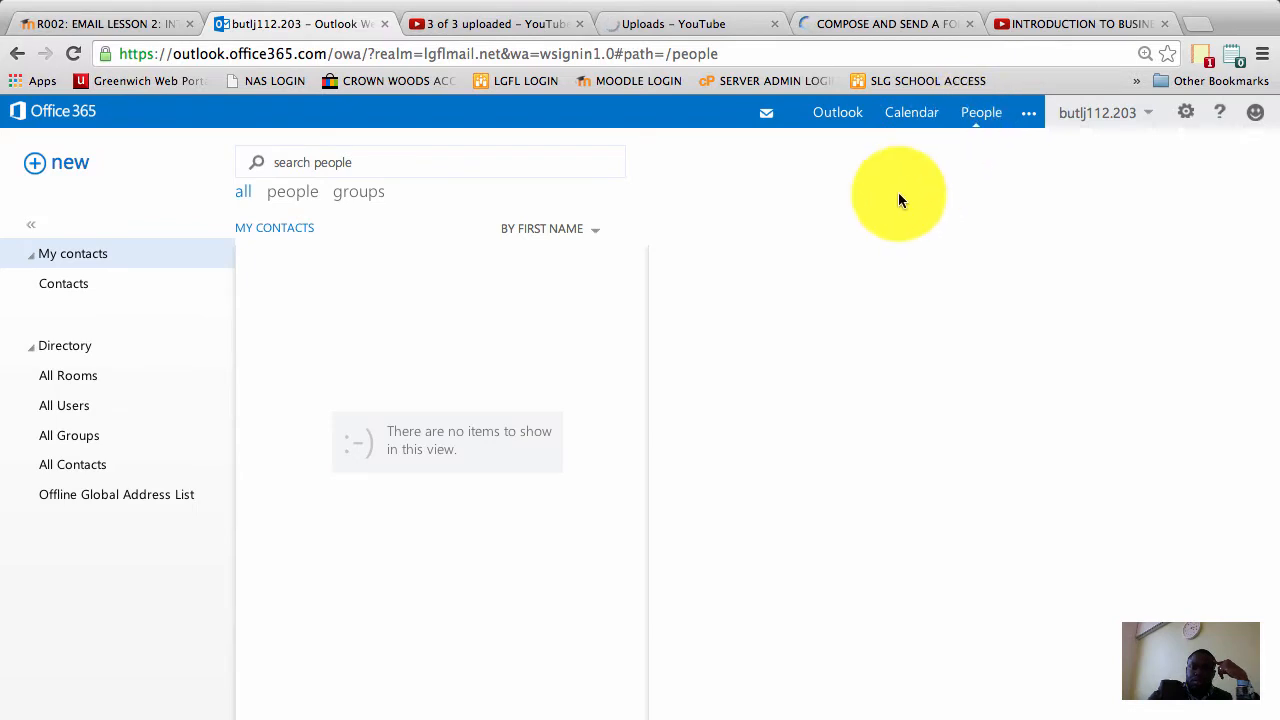
pyautogui.moveTo(70, 164)
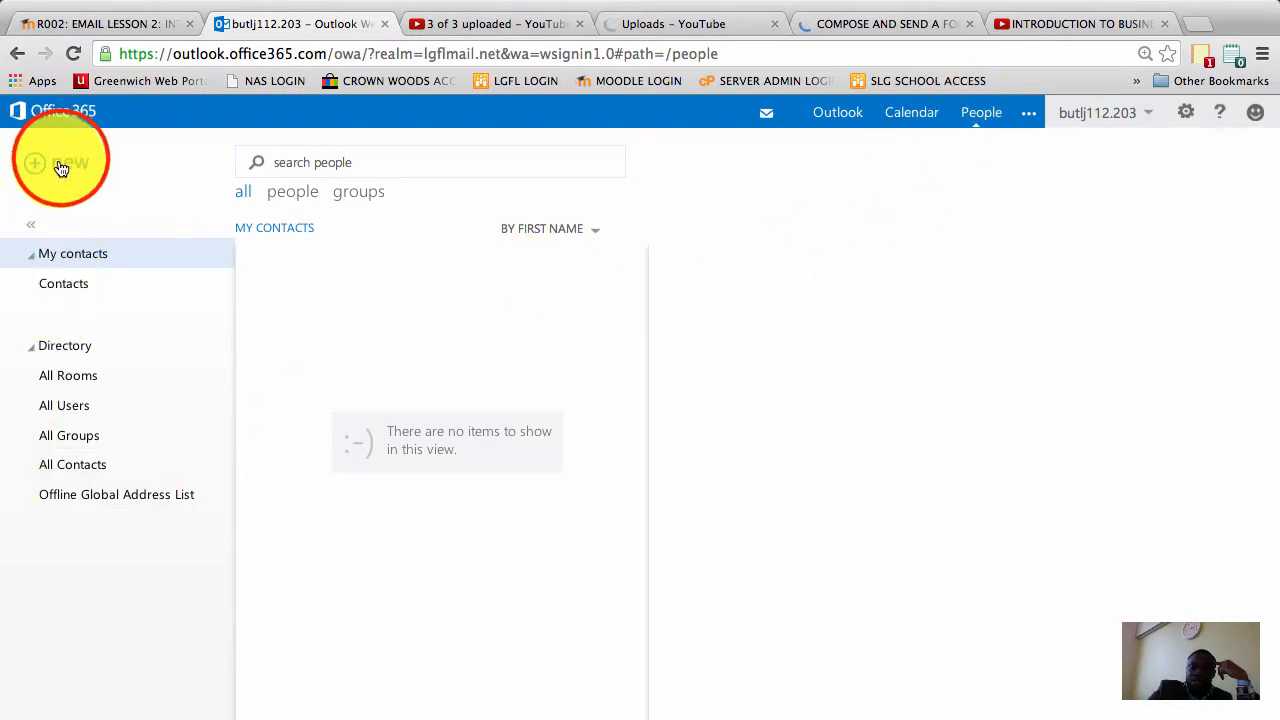
pyautogui.click(56, 162)
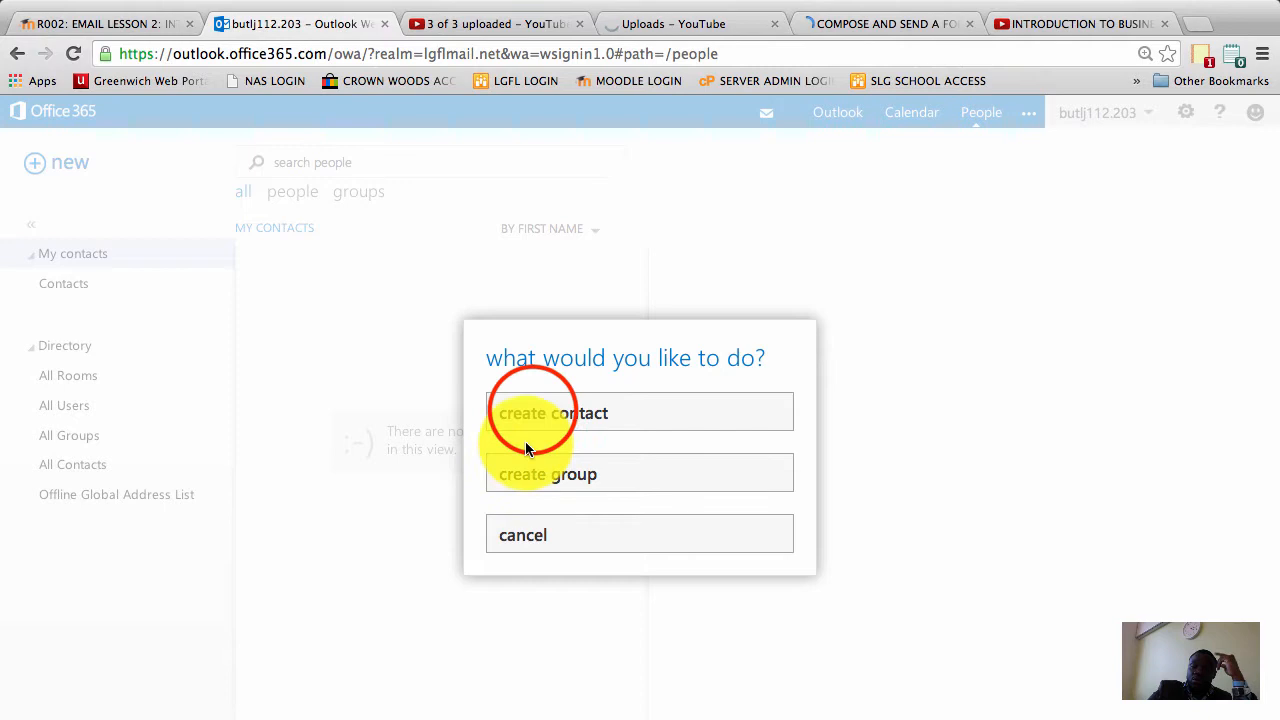
pyautogui.click(552, 412)
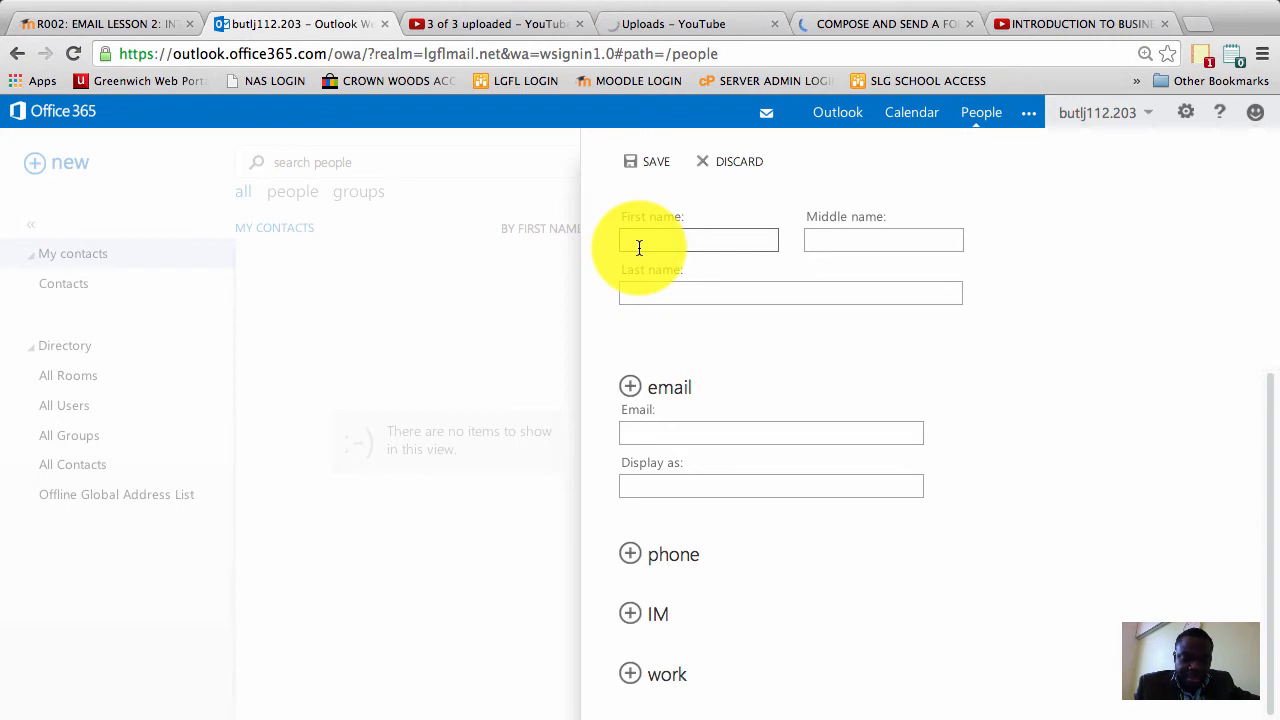
# Step: Enter first name John, middle name Swag, last name Johnson and a hotmail email address, adding an IM field
pyautogui.write('John')
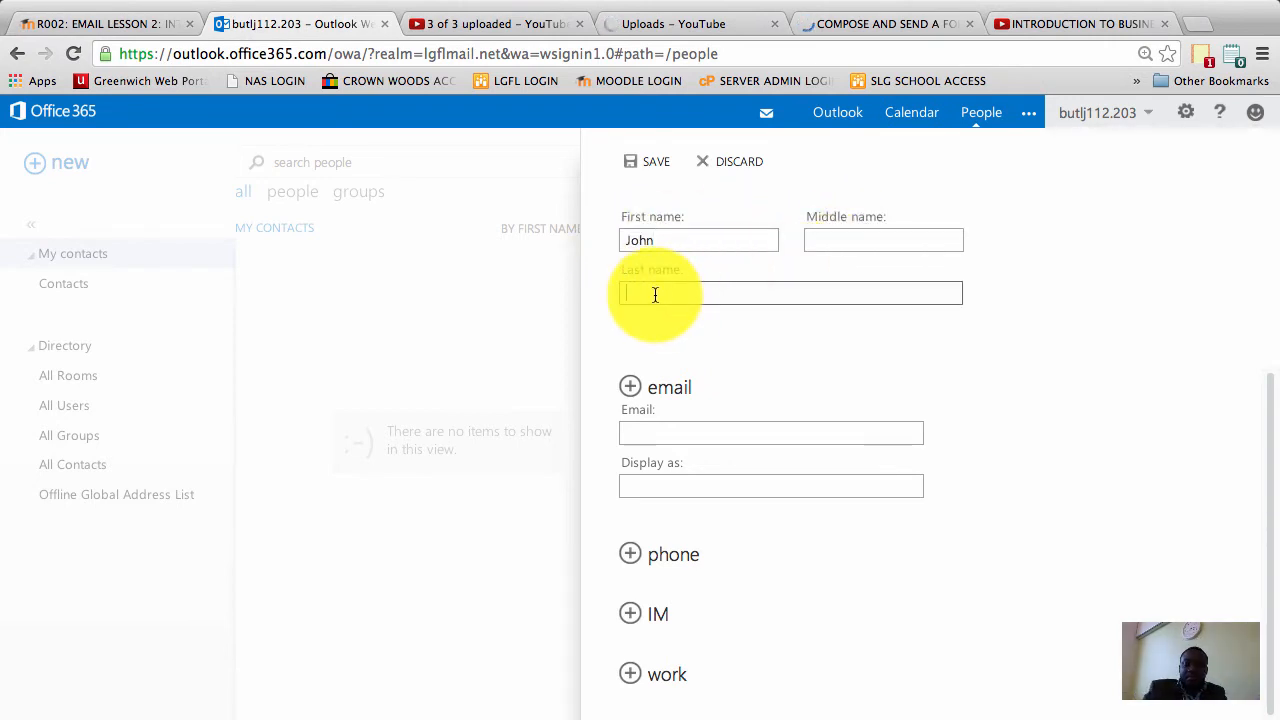
pyautogui.write('Johnson')
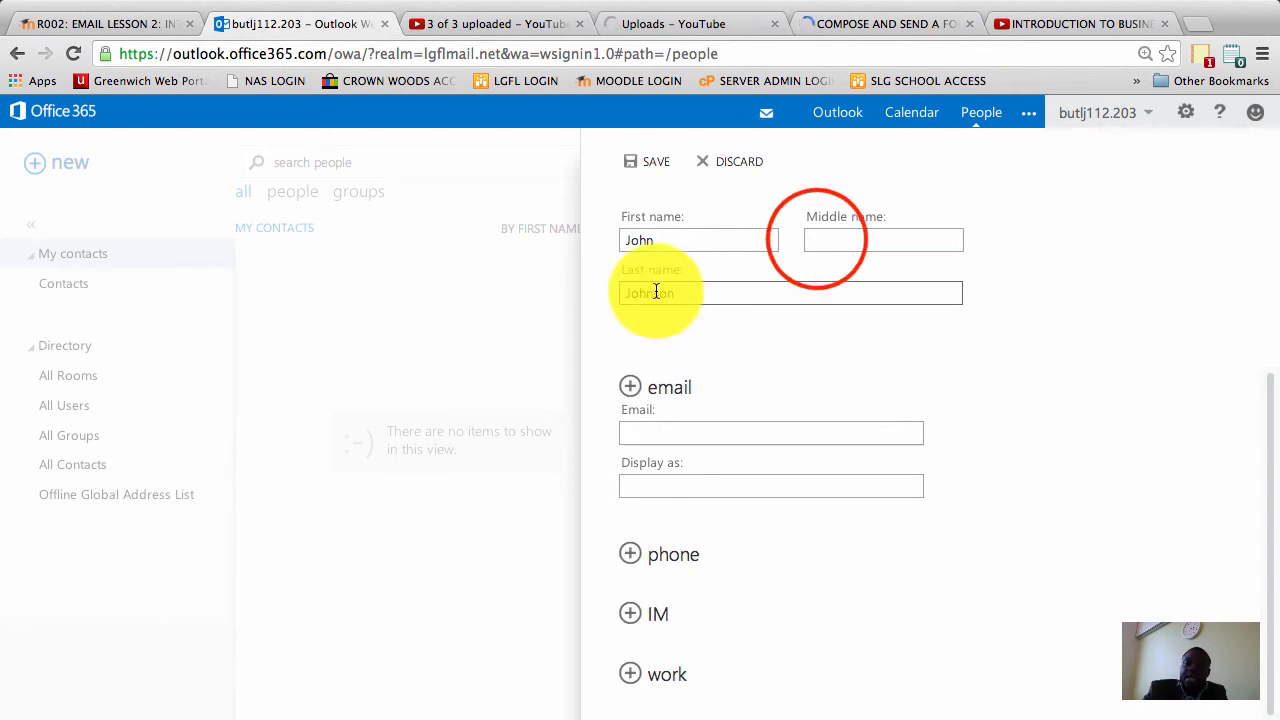
pyautogui.write('S')
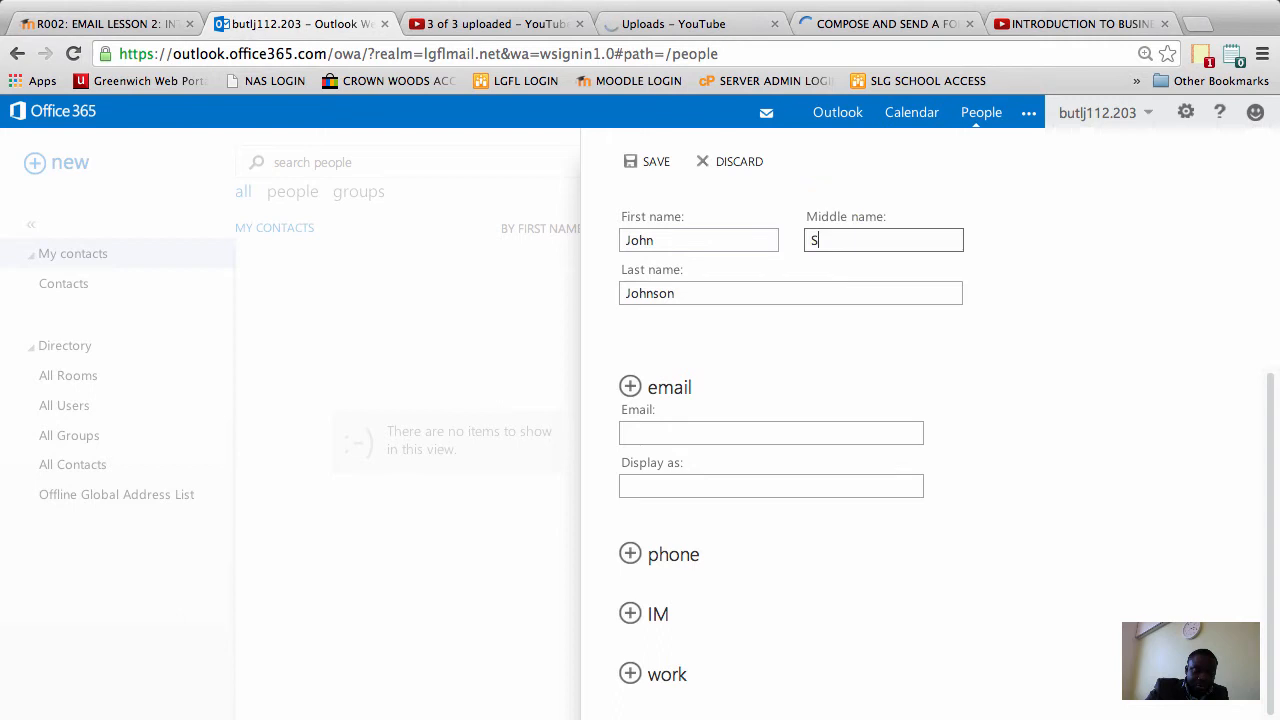
pyautogui.write('wag')
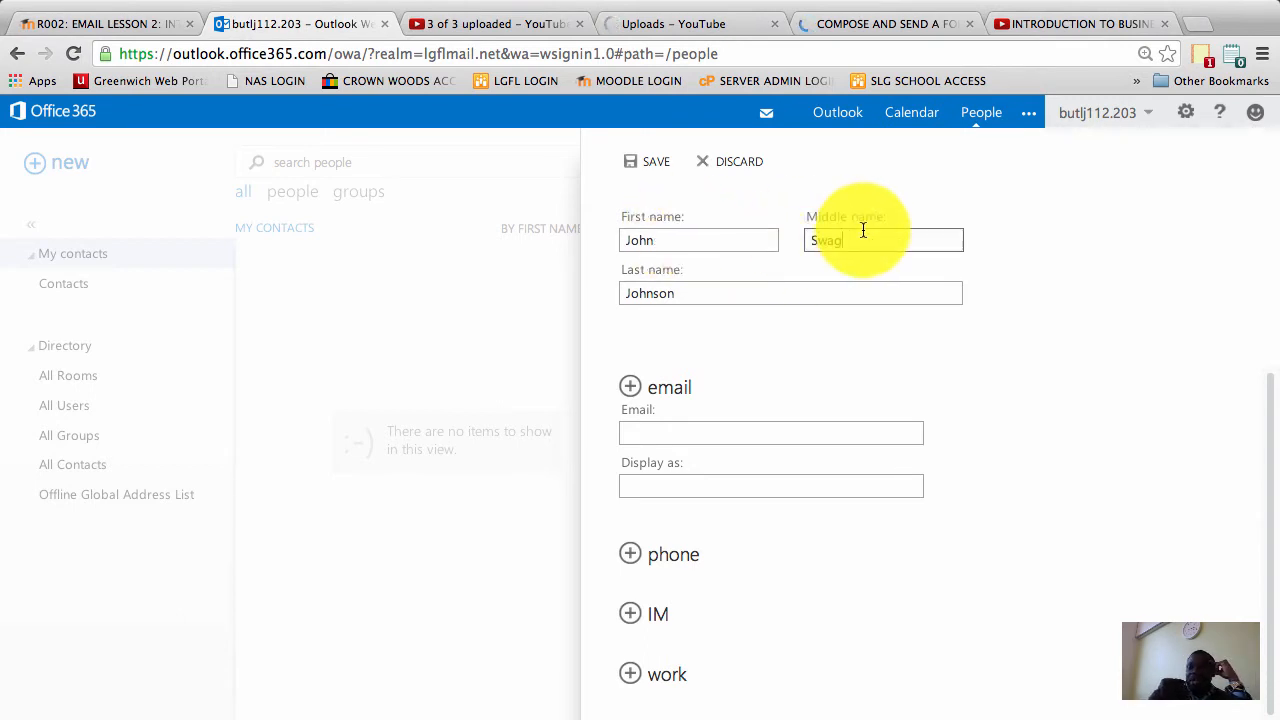
pyautogui.moveTo(710, 292)
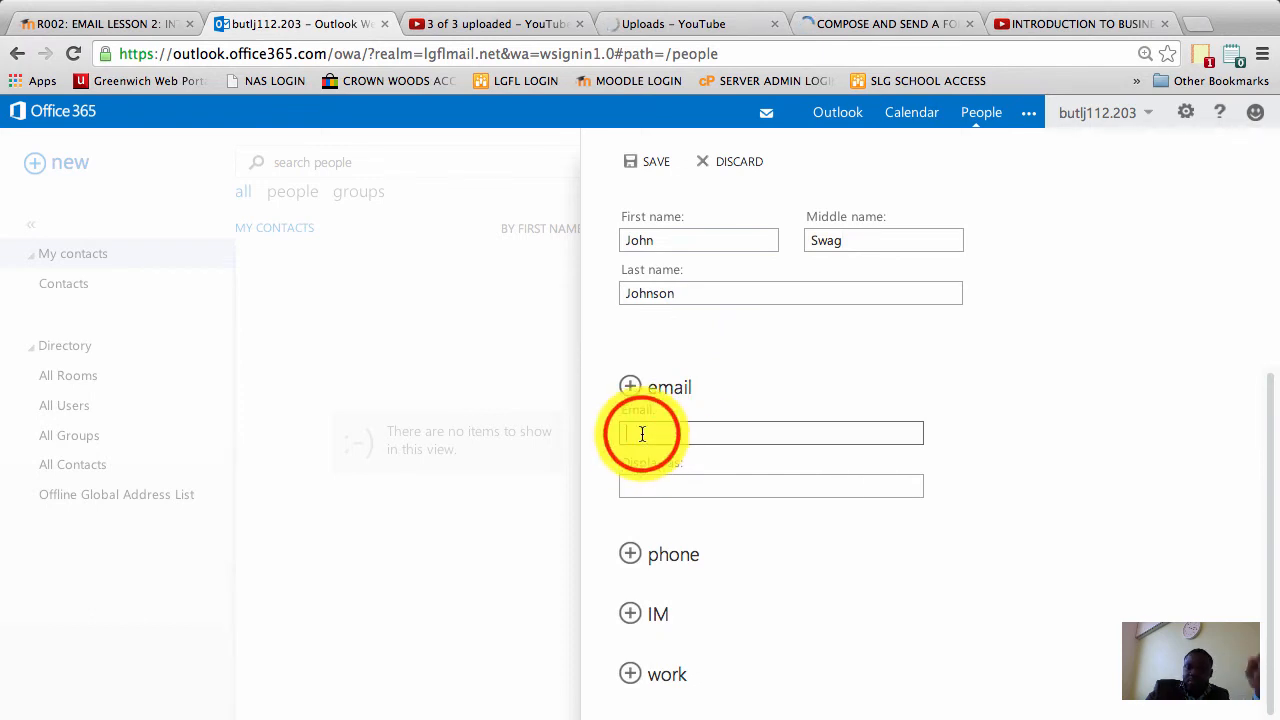
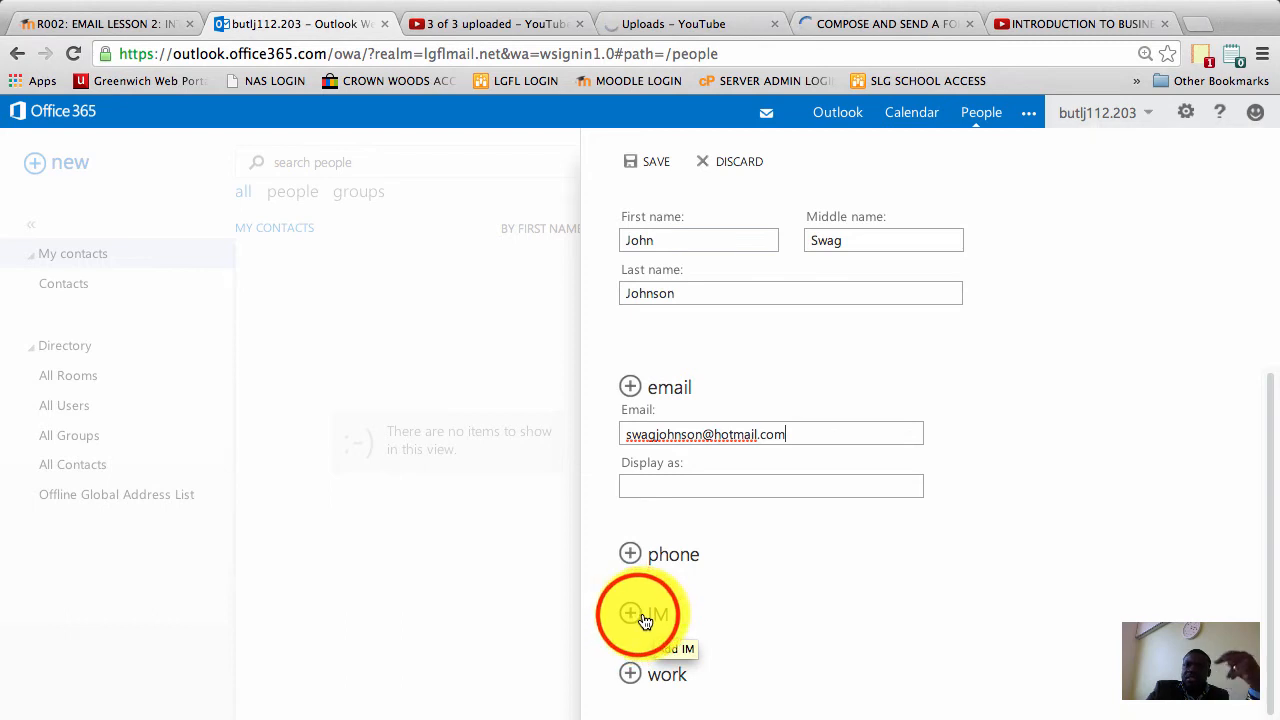
pyautogui.click(630, 614)
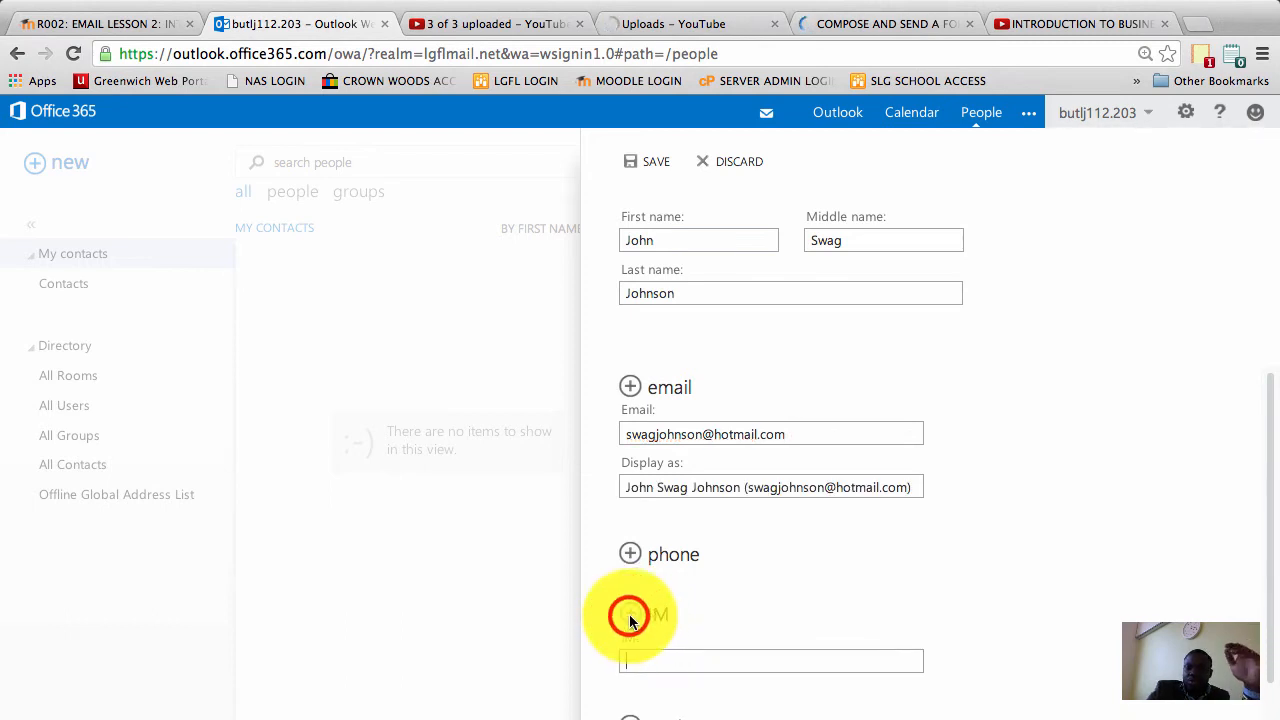
pyautogui.click(630, 614)
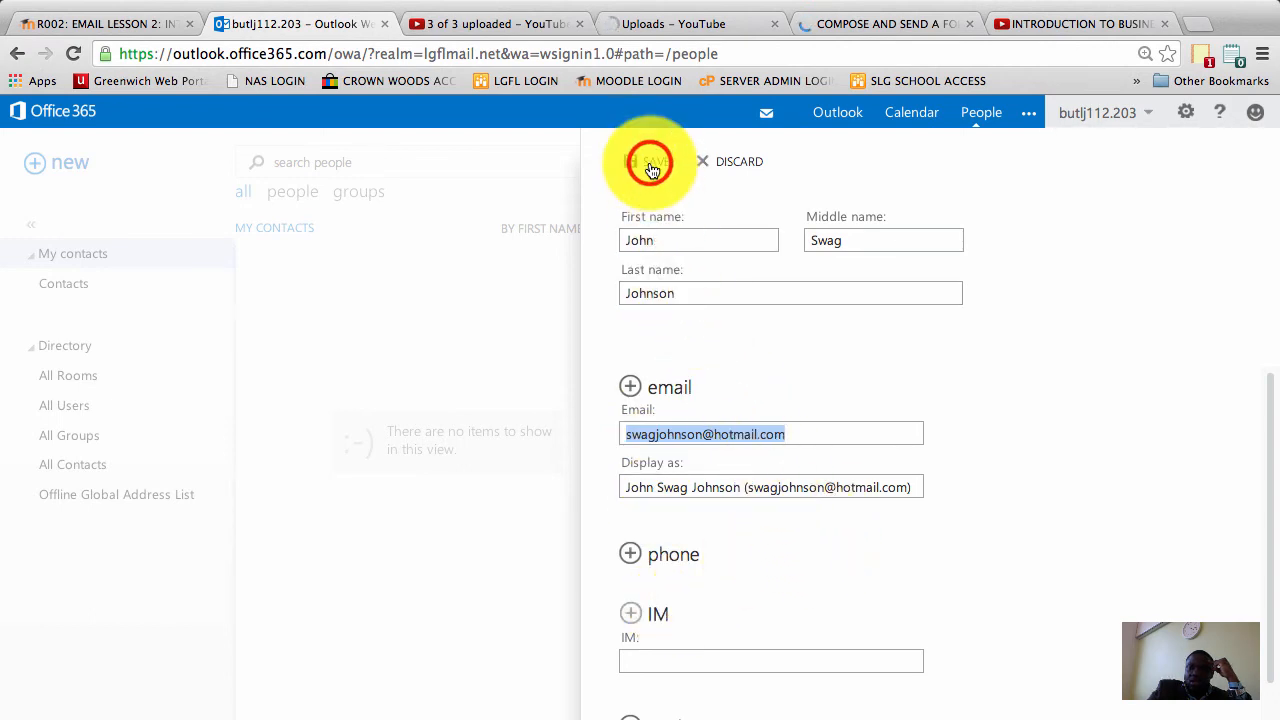
# Step: Save the contact so John Swag Johnson shows in the contacts list with his email
pyautogui.click(642, 160)
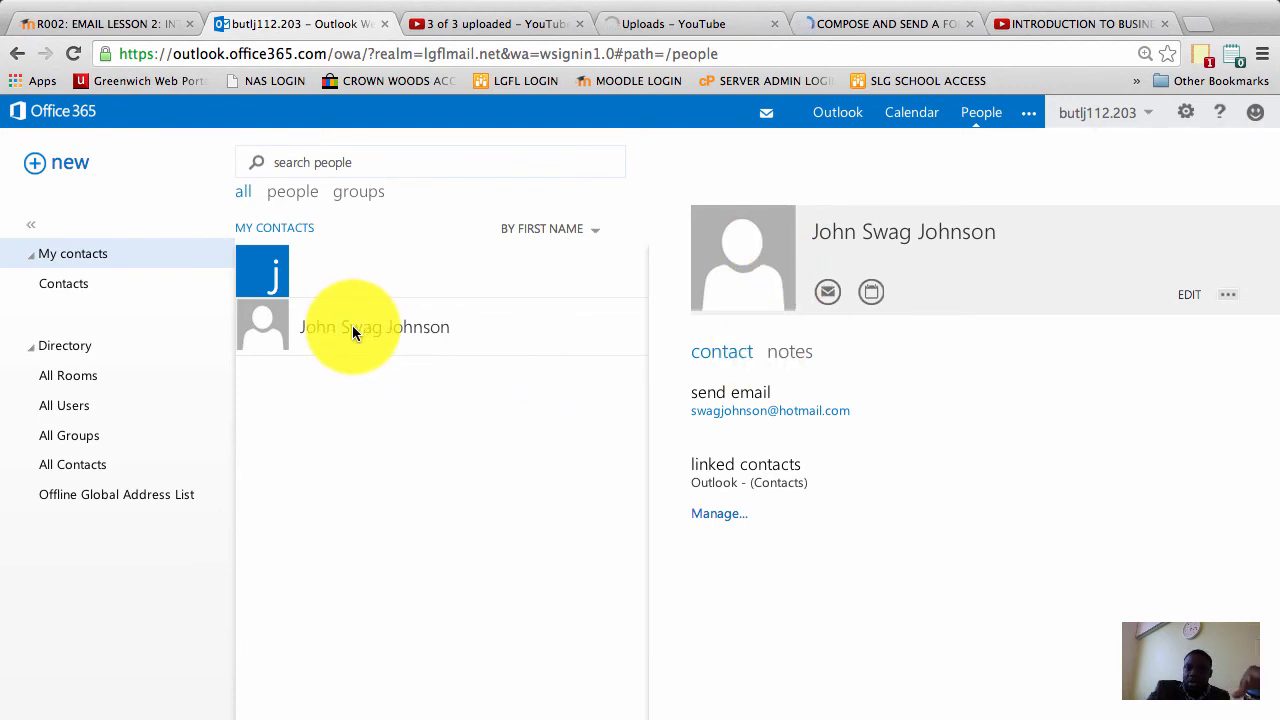
pyautogui.moveTo(468, 504)
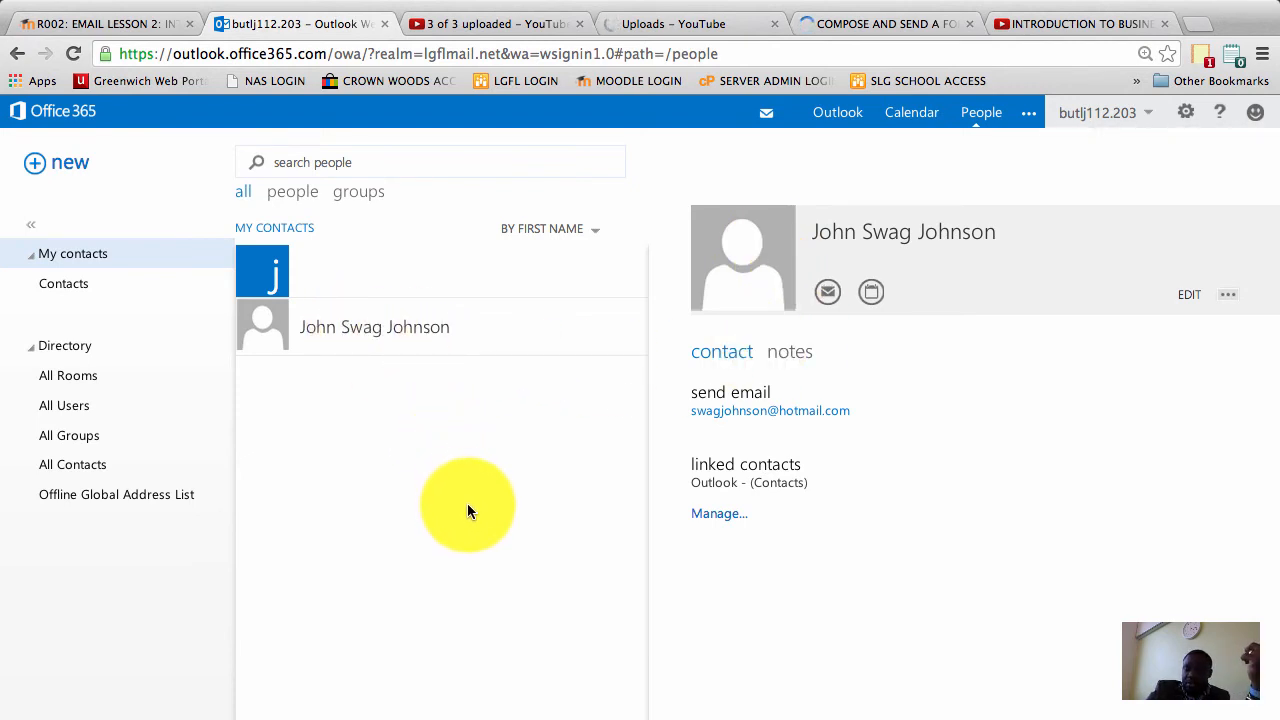
pyautogui.moveTo(790, 476)
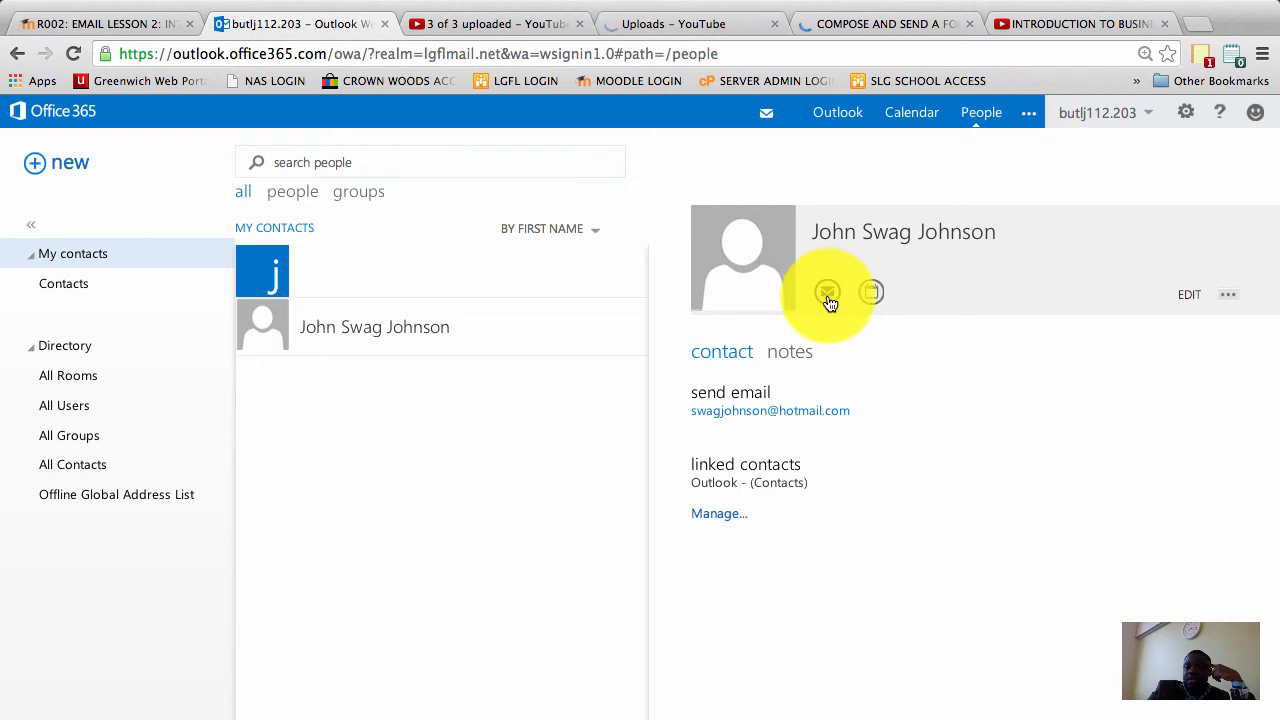
pyautogui.click(826, 292)
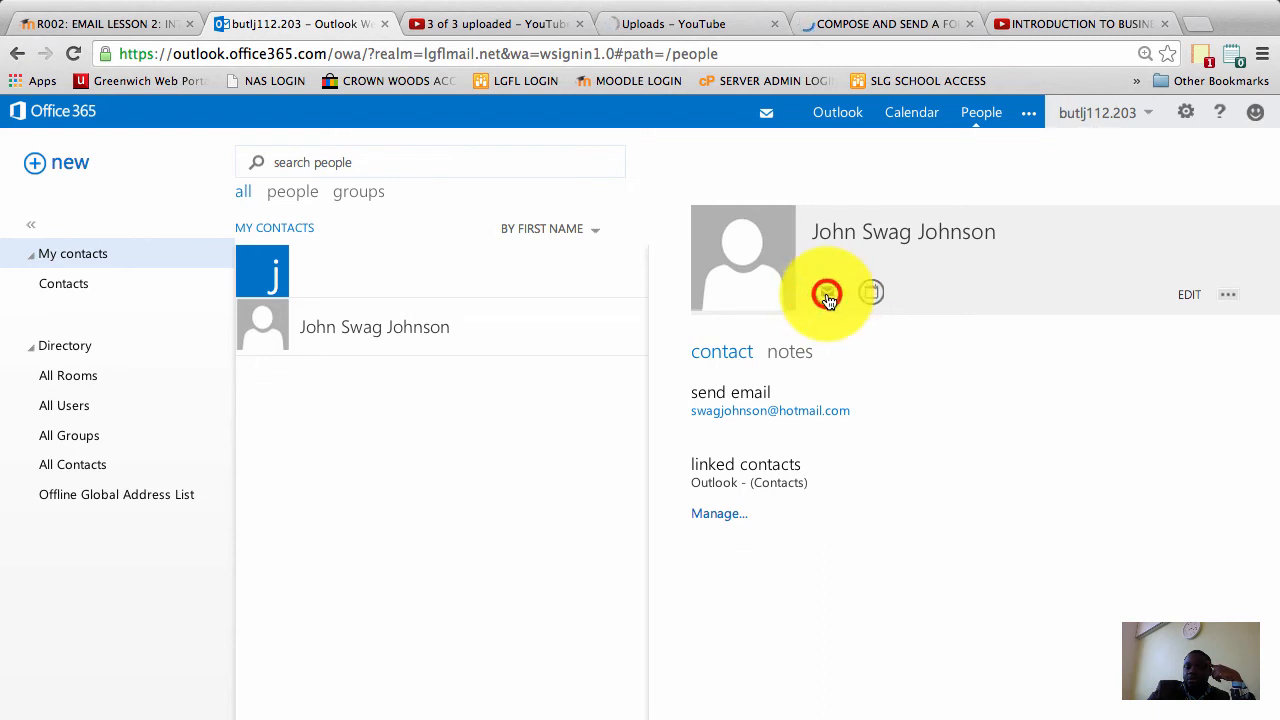
# Step: Start a new message with John Swag Johnson chosen from contacts as the recipient
pyautogui.click(770, 410)
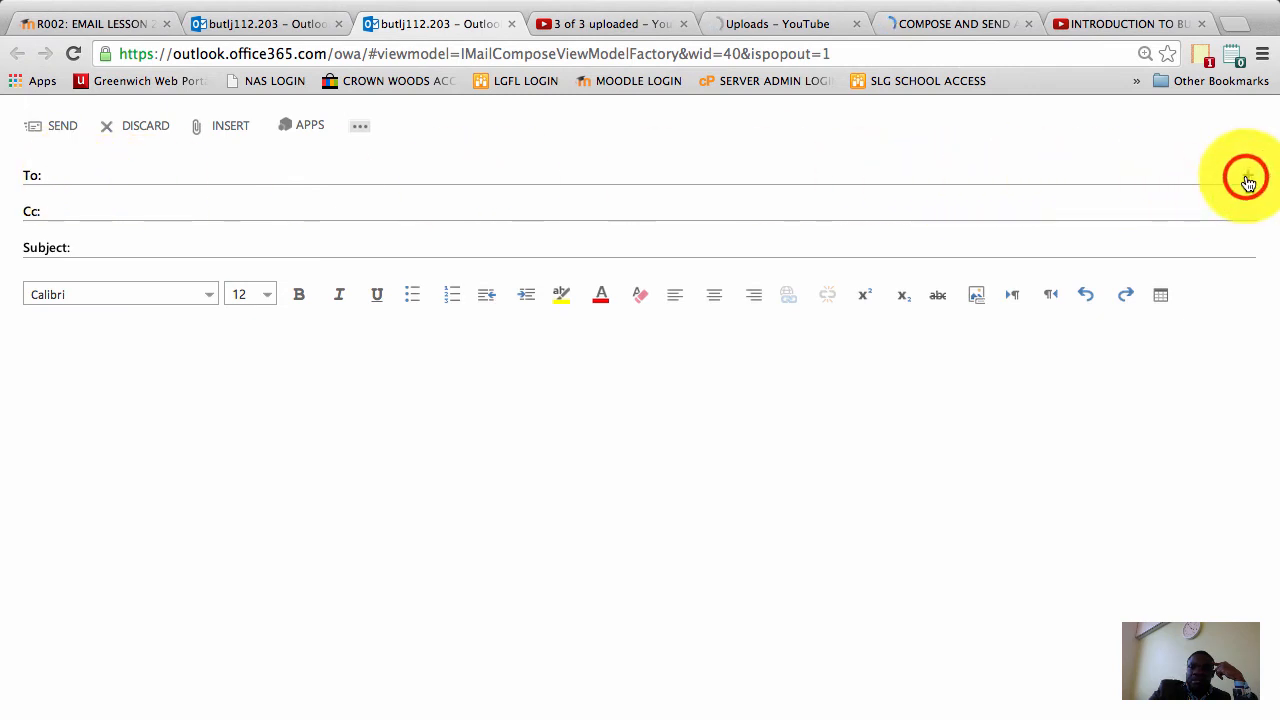
pyautogui.click(32, 176)
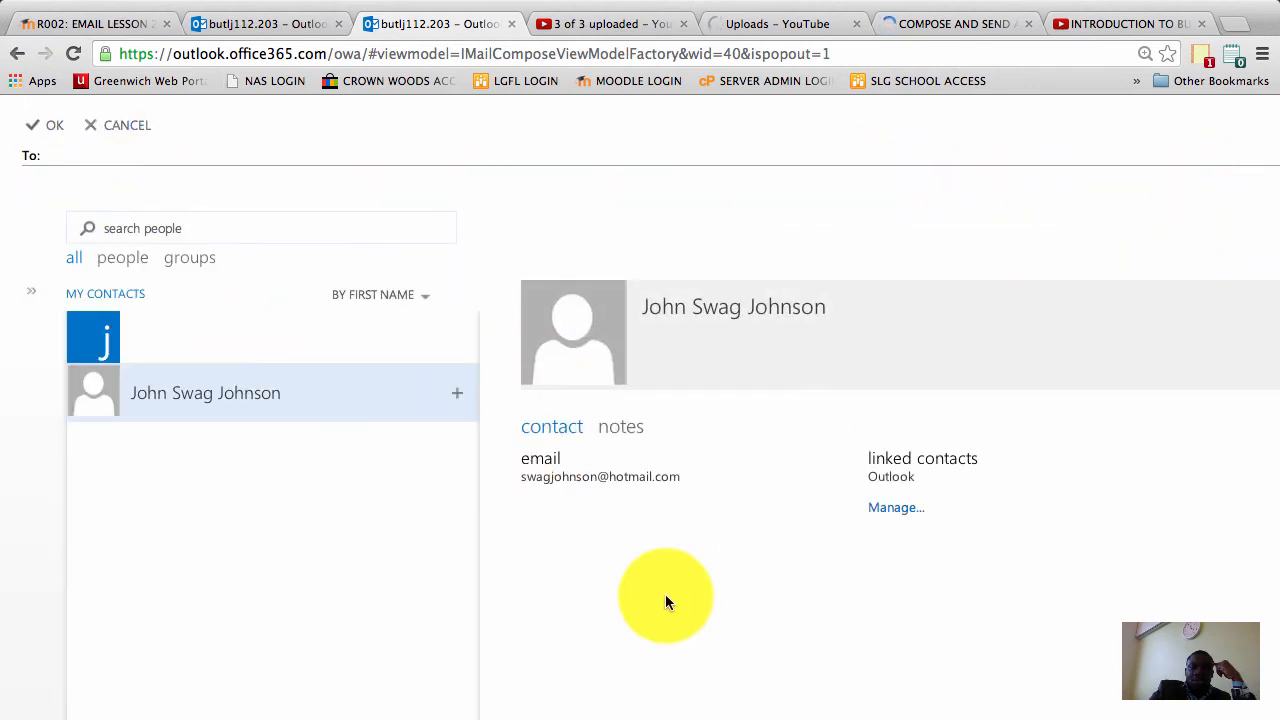
pyautogui.moveTo(650, 356)
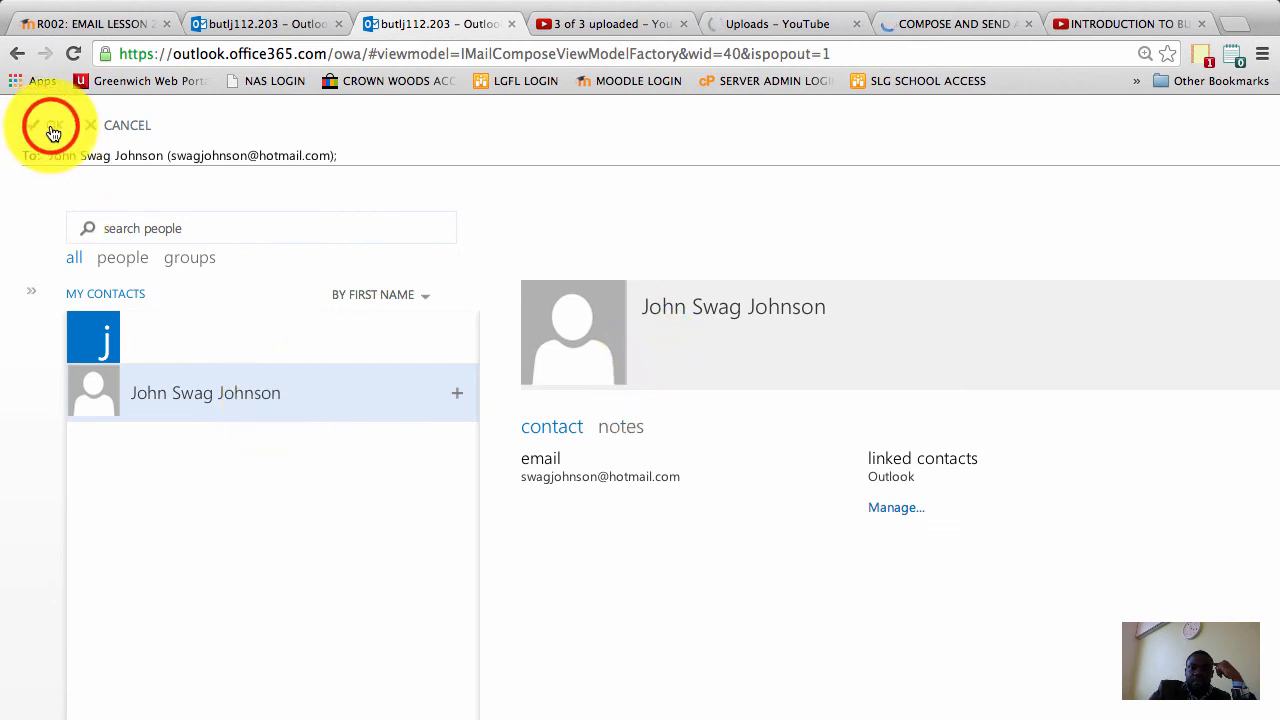
pyautogui.click(34, 124)
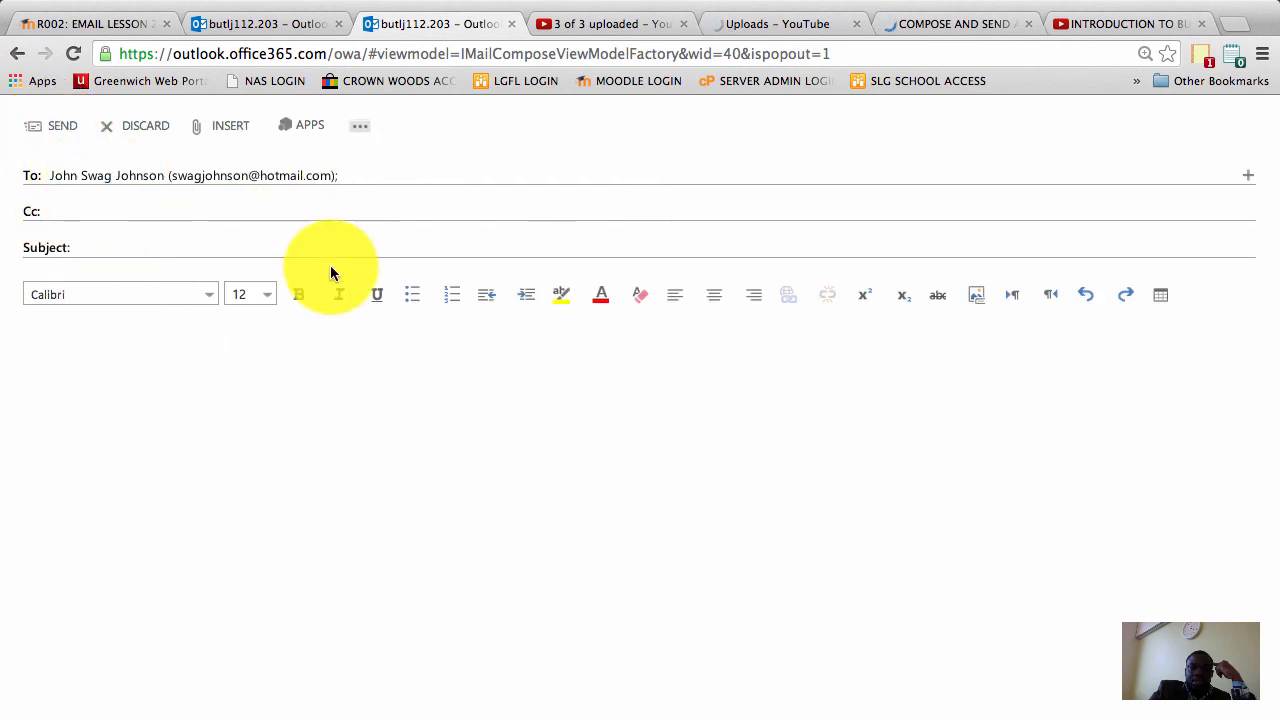